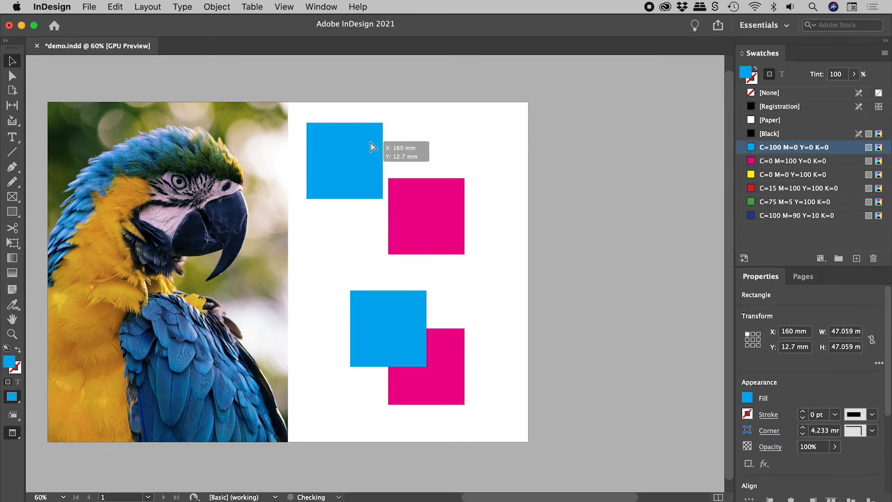
- Drag the upper cyan square onto the magenta square's corner and deselect it
{"action": "left_click", "coordinate": [426, 216]}
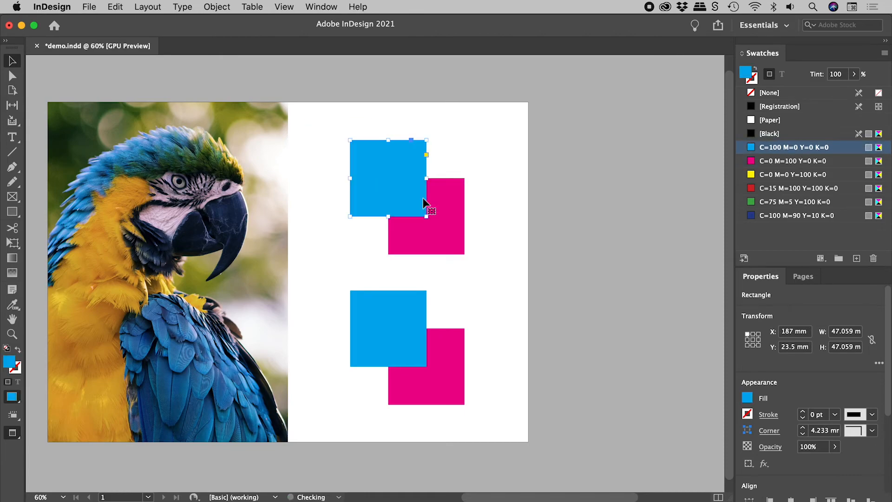
{"action": "left_click", "coordinate": [471, 166]}
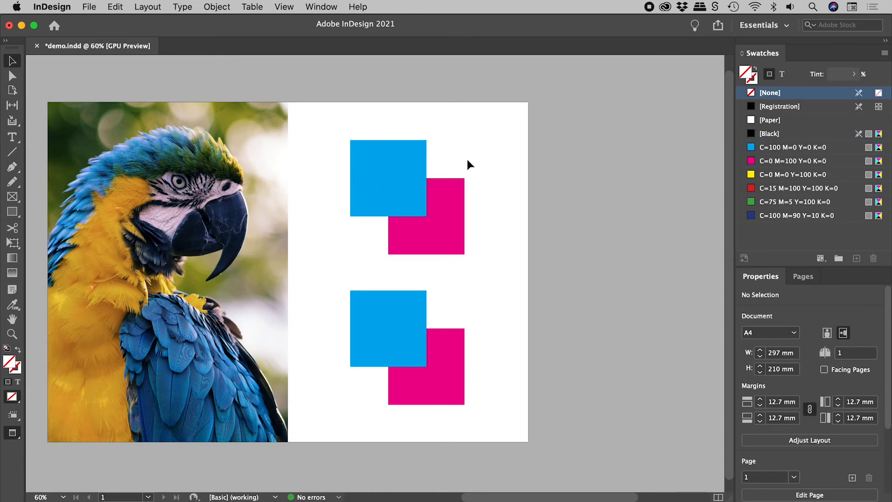
- Show the Separations Preview panel via Window > Output and reveal its view modes
{"action": "left_click", "coordinate": [321, 6]}
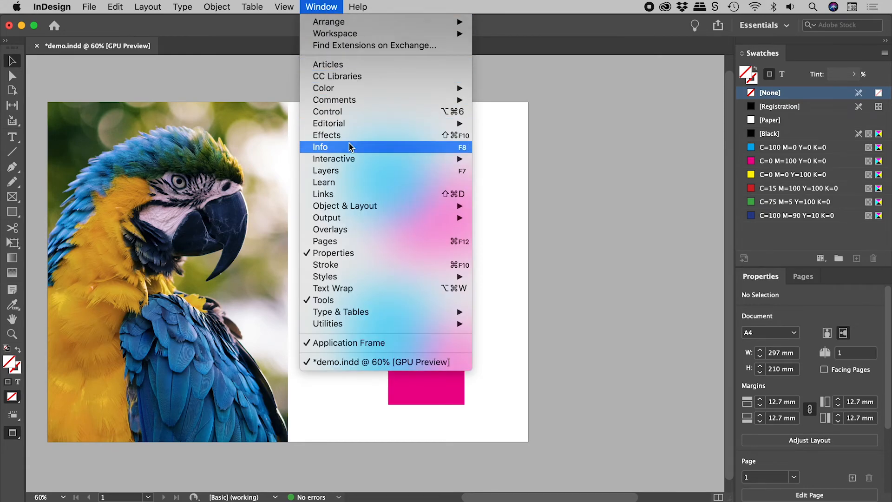
{"action": "mouse_move", "coordinate": [326, 217]}
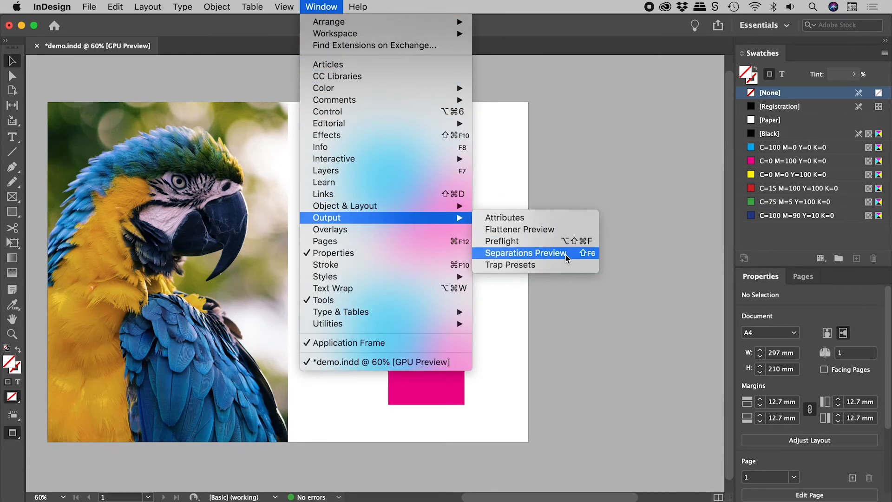
{"action": "left_click", "coordinate": [525, 252]}
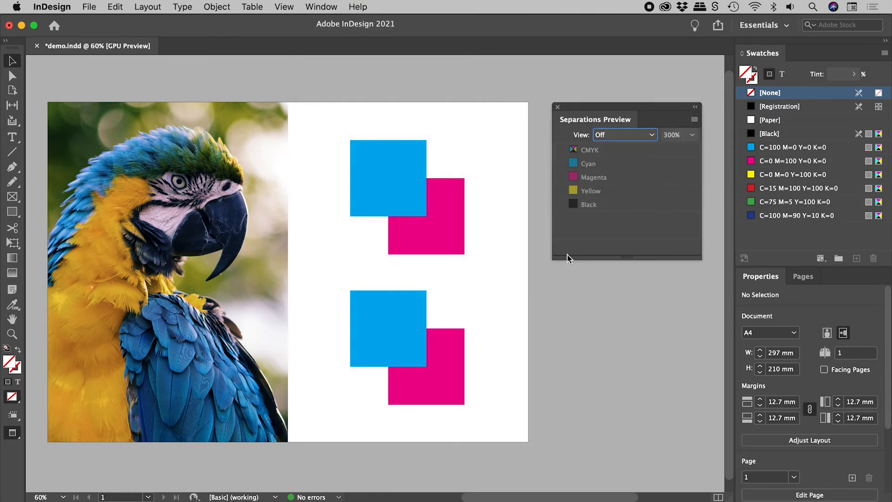
{"action": "left_click", "coordinate": [624, 135]}
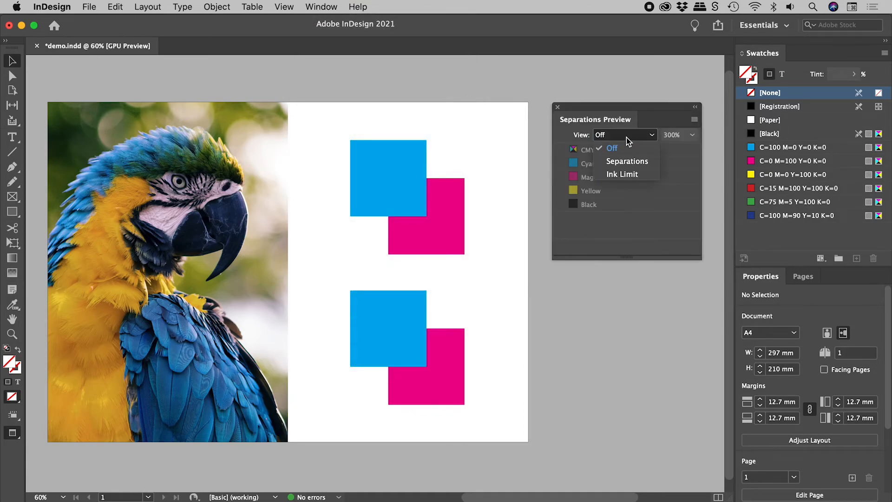
{"action": "mouse_move", "coordinate": [627, 161]}
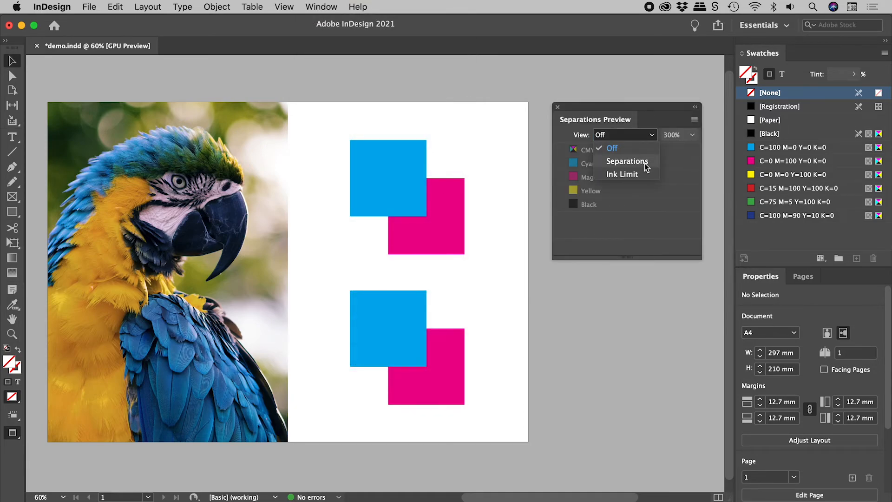
- Set View to Separations, preview Yellow, Black, Cyan and Magenta plates alone, then show all CMYK
{"action": "left_click", "coordinate": [628, 161]}
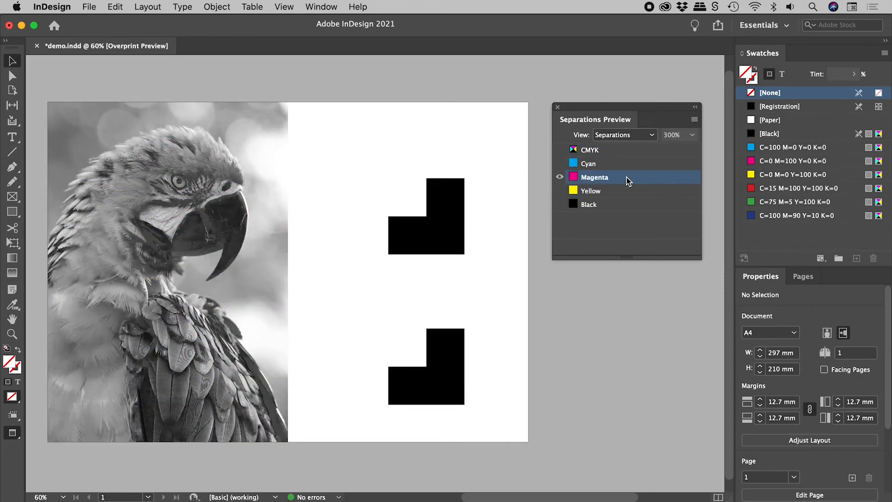
{"action": "left_click", "coordinate": [592, 191]}
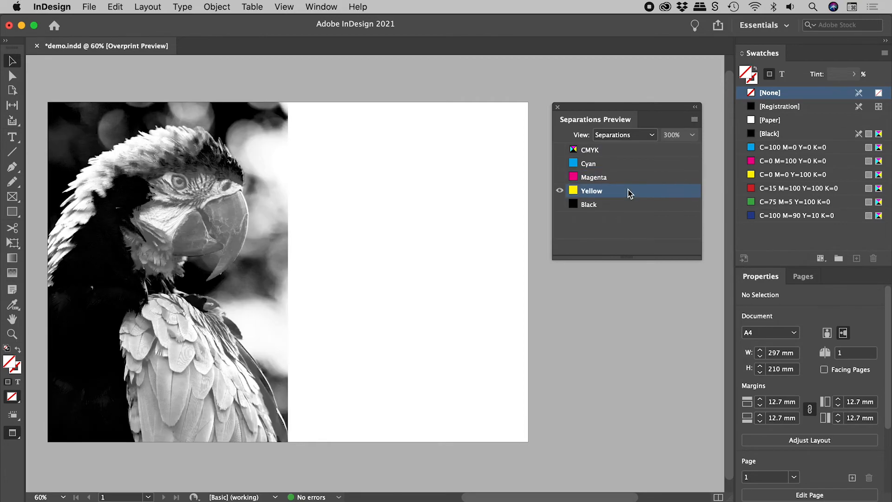
{"action": "left_click", "coordinate": [589, 204]}
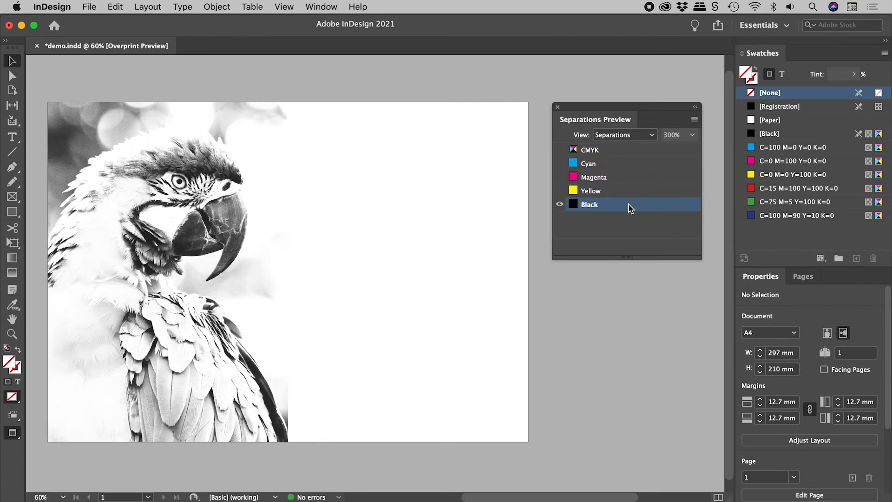
{"action": "left_click", "coordinate": [588, 163]}
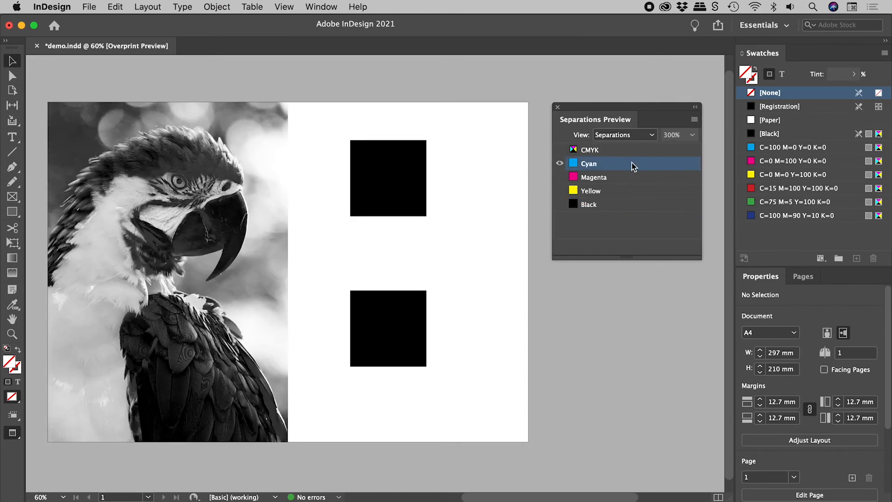
{"action": "left_click", "coordinate": [594, 177]}
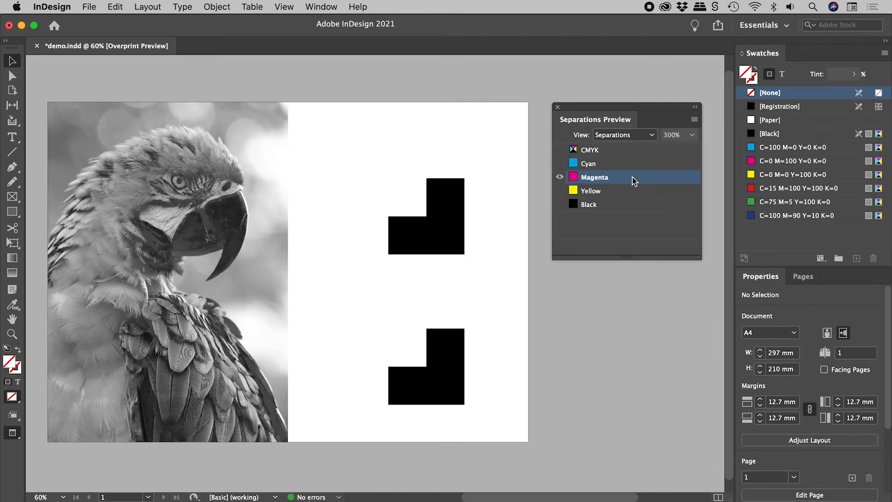
{"action": "left_click", "coordinate": [588, 164]}
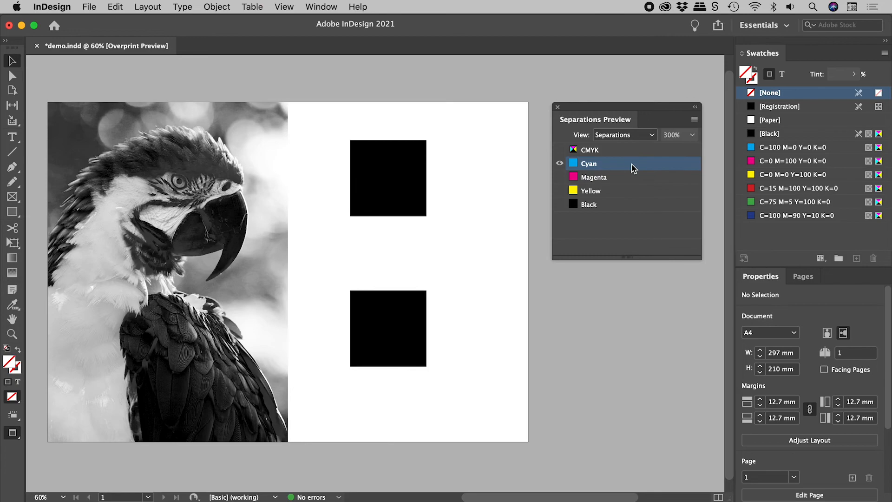
{"action": "left_click", "coordinate": [594, 177]}
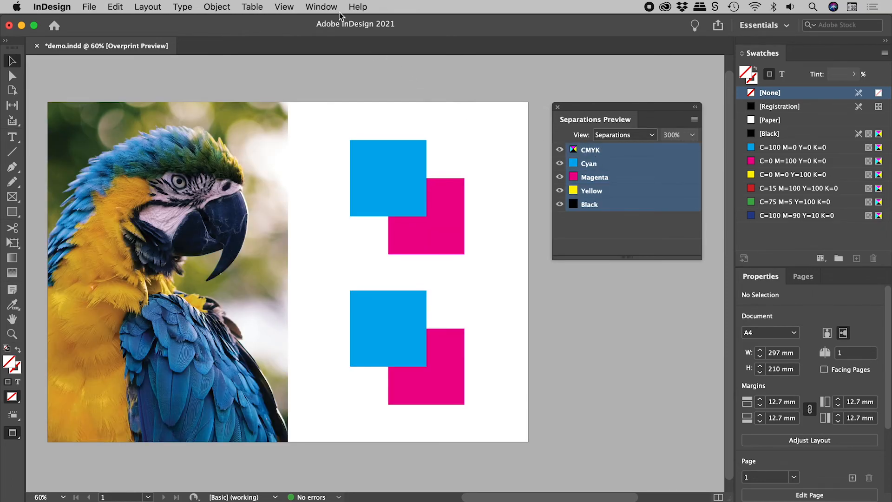
- Show the Attributes panel and set the lower cyan square's fill to Overprint
{"action": "left_click", "coordinate": [321, 7]}
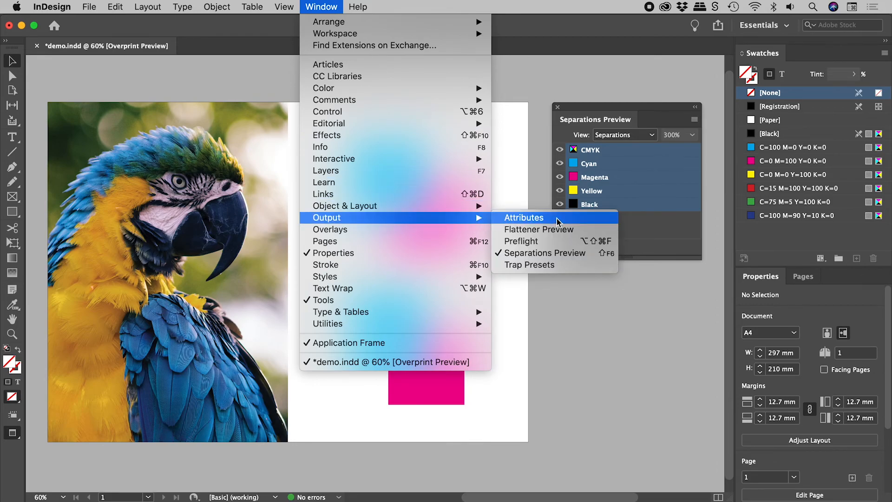
{"action": "left_click", "coordinate": [523, 218]}
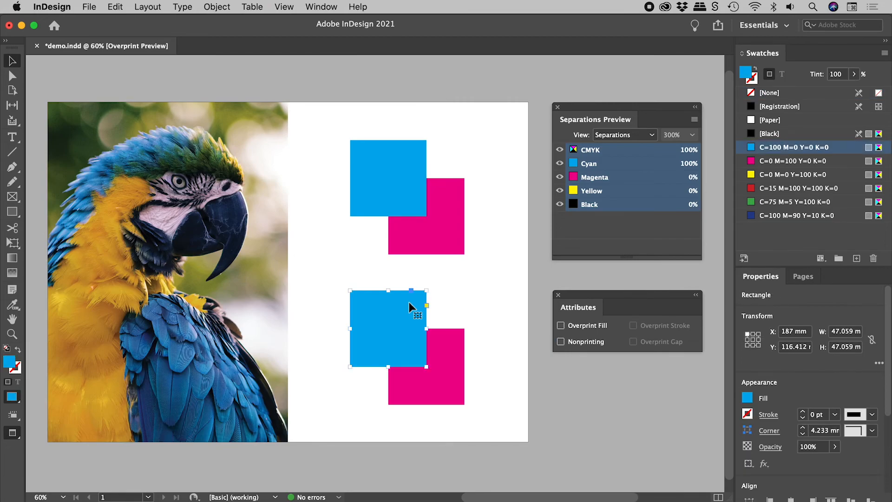
{"action": "left_click", "coordinate": [560, 325]}
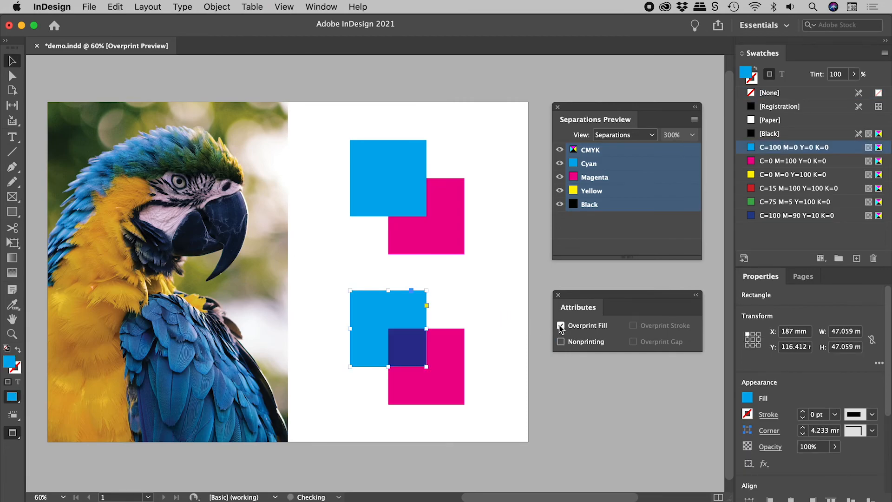
{"action": "left_click", "coordinate": [561, 325]}
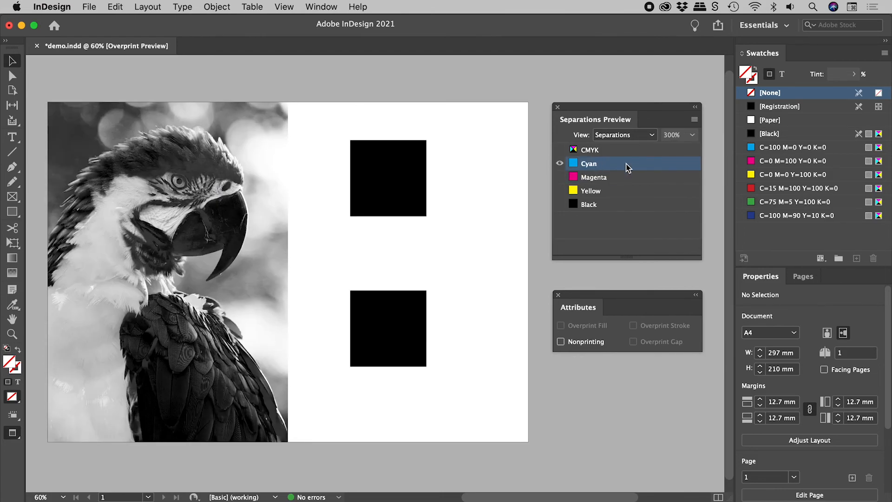
{"action": "left_click", "coordinate": [595, 176]}
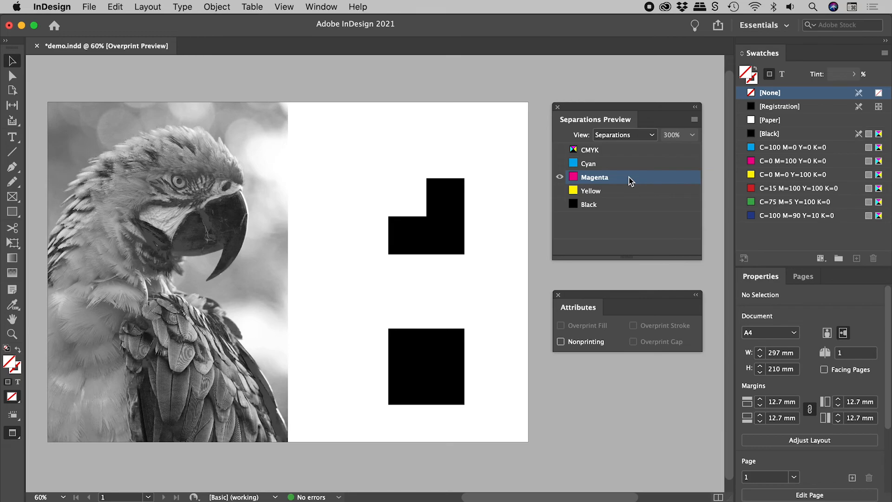
{"action": "mouse_move", "coordinate": [635, 163]}
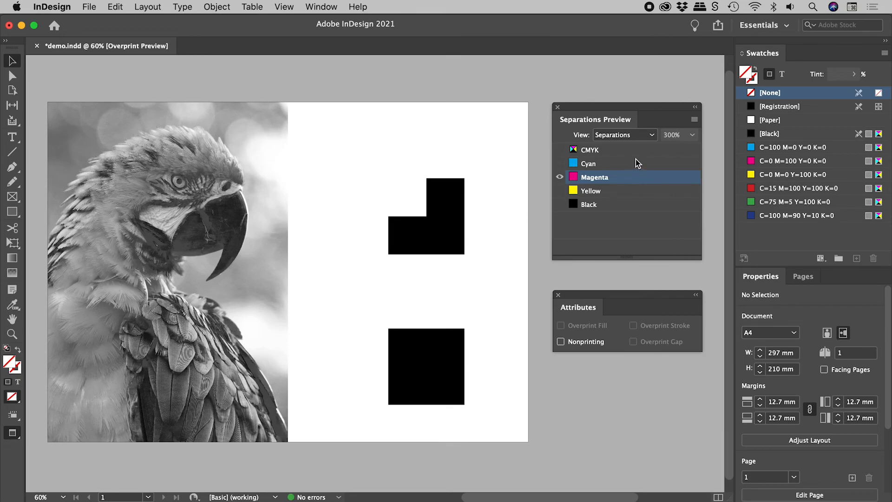
{"action": "left_click", "coordinate": [559, 148]}
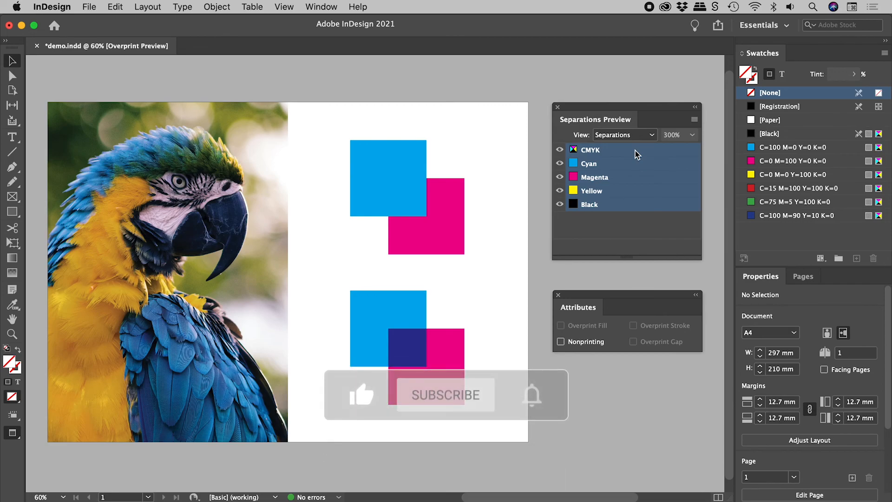
{"action": "left_click", "coordinate": [445, 395]}
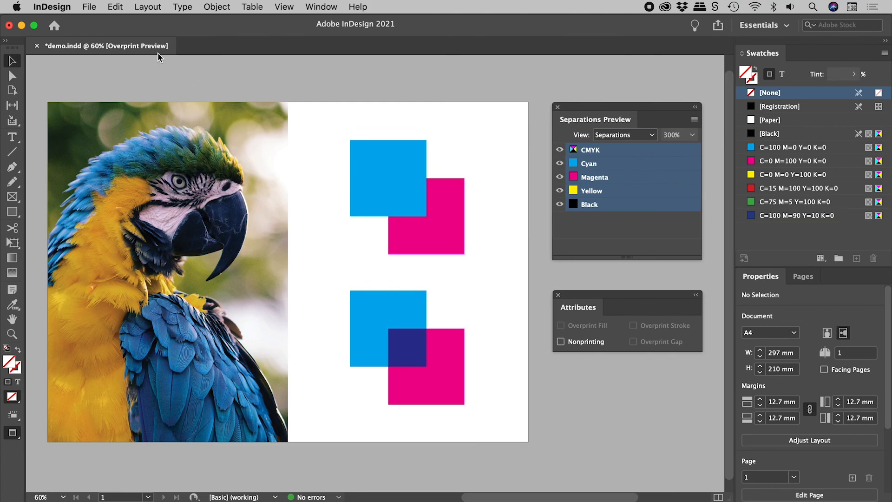
{"action": "left_click", "coordinate": [285, 6]}
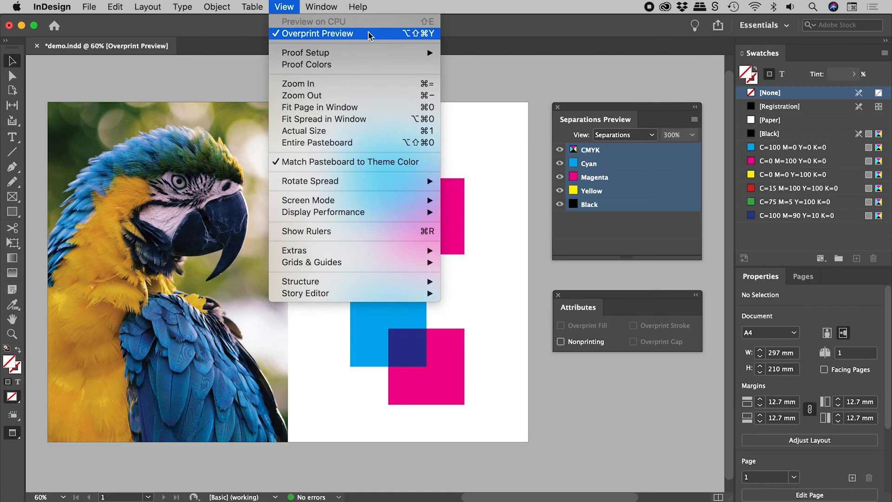
{"action": "left_click", "coordinate": [319, 34]}
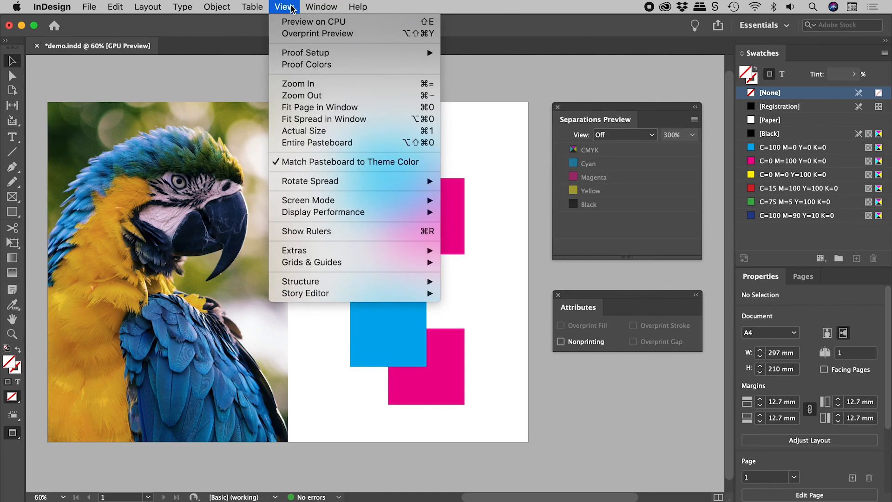
{"action": "left_click", "coordinate": [317, 34]}
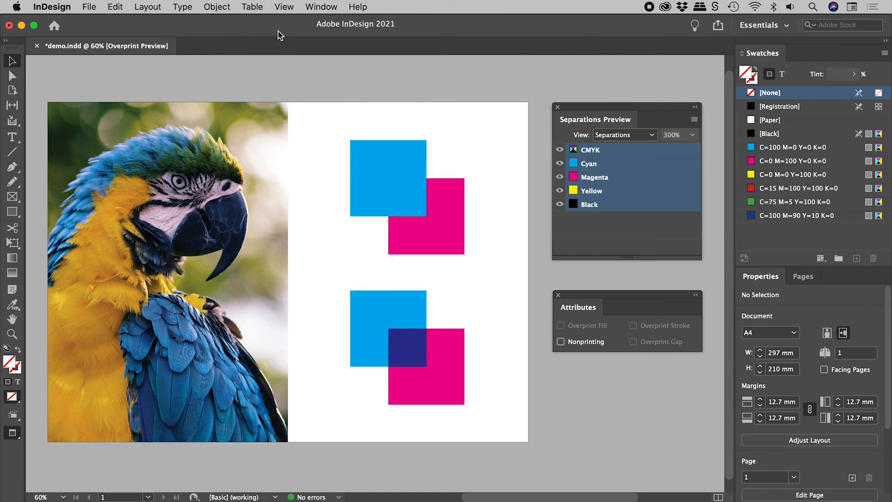